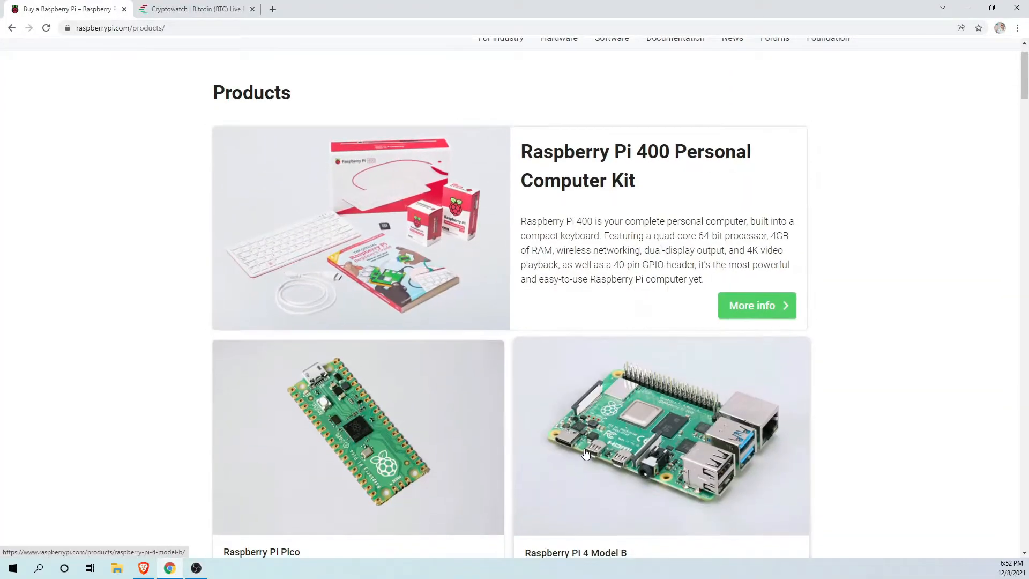
# Step: Switch from the Raspberry Pi products tab to the Cryptowatch homepage tab
pyautogui.click(199, 8)
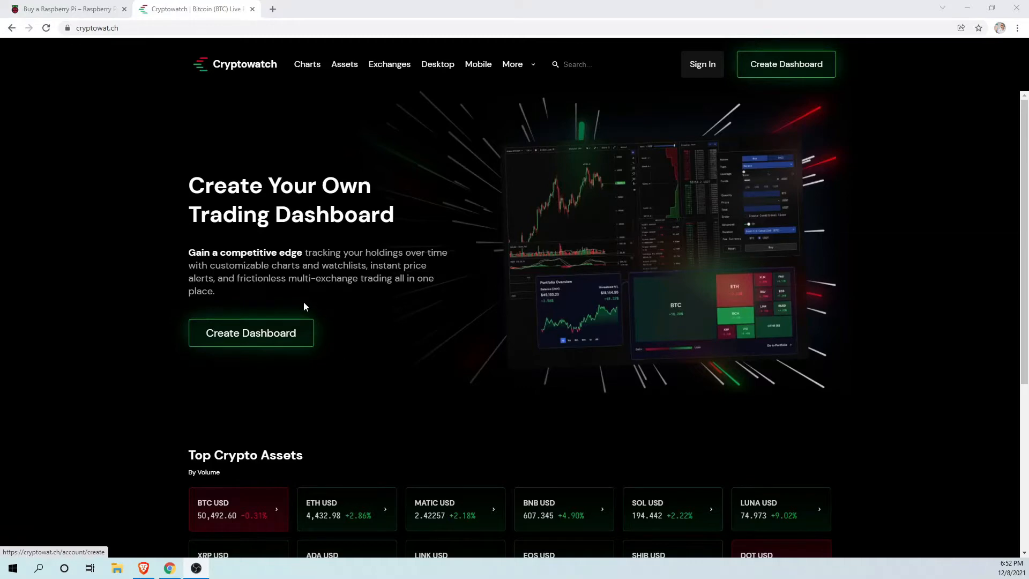
pyautogui.click(64, 9)
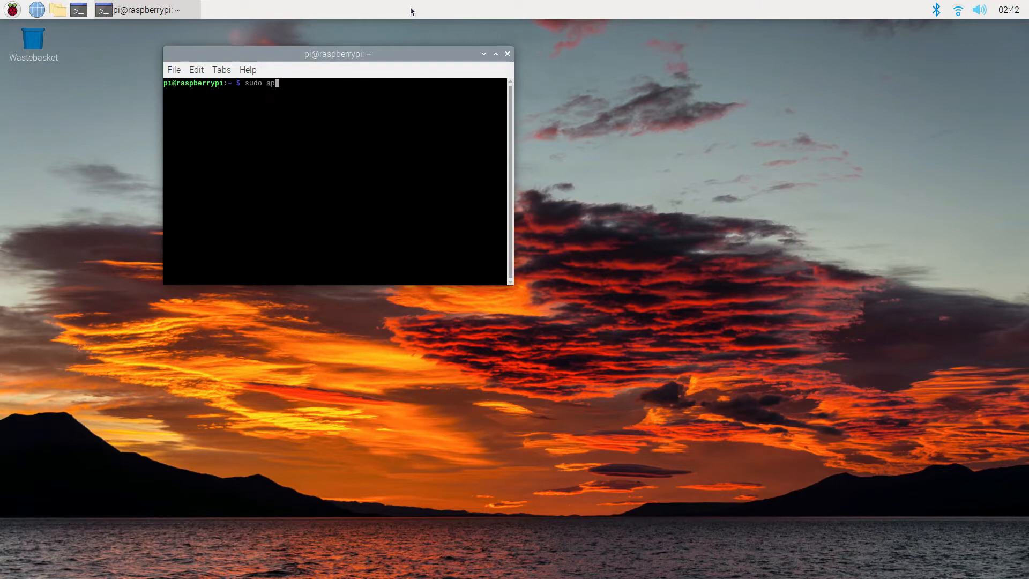
# Step: Run sudo apt update, then sudo apt full-upgrade to upgrade the system
pyautogui.write('t update')
pyautogui.press('Return')
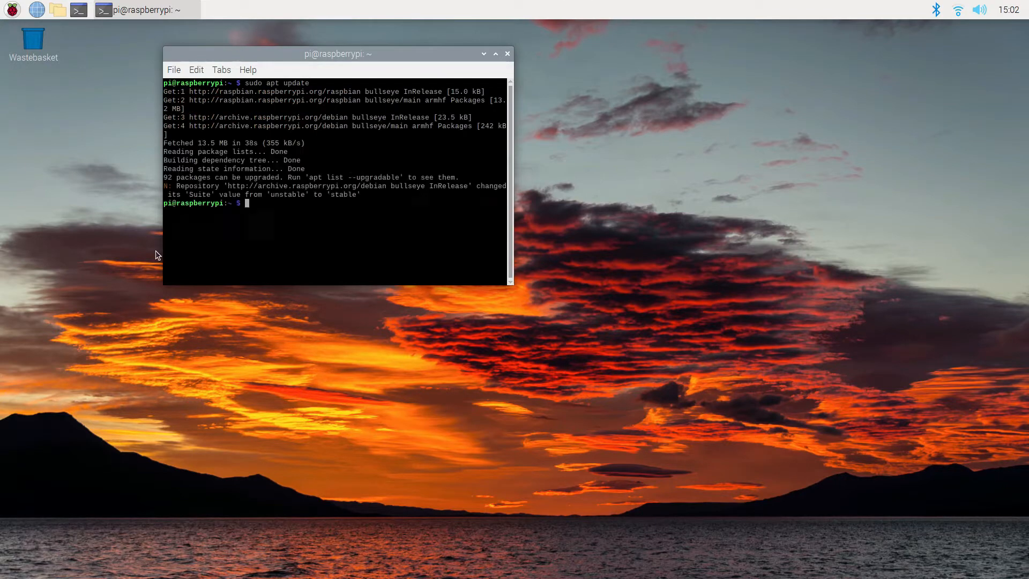
pyautogui.write('sudo apt')
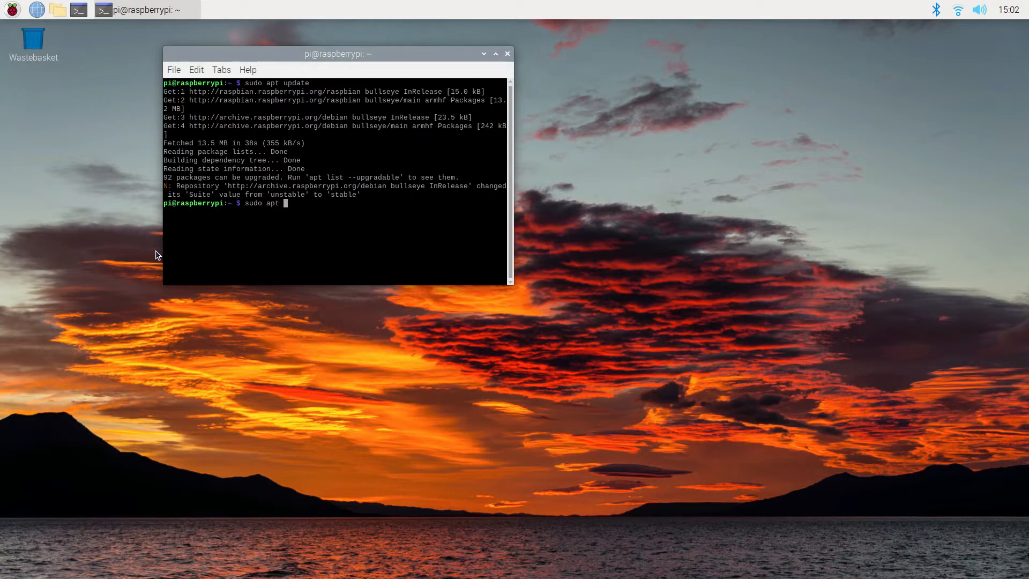
pyautogui.write('full-upgrad')
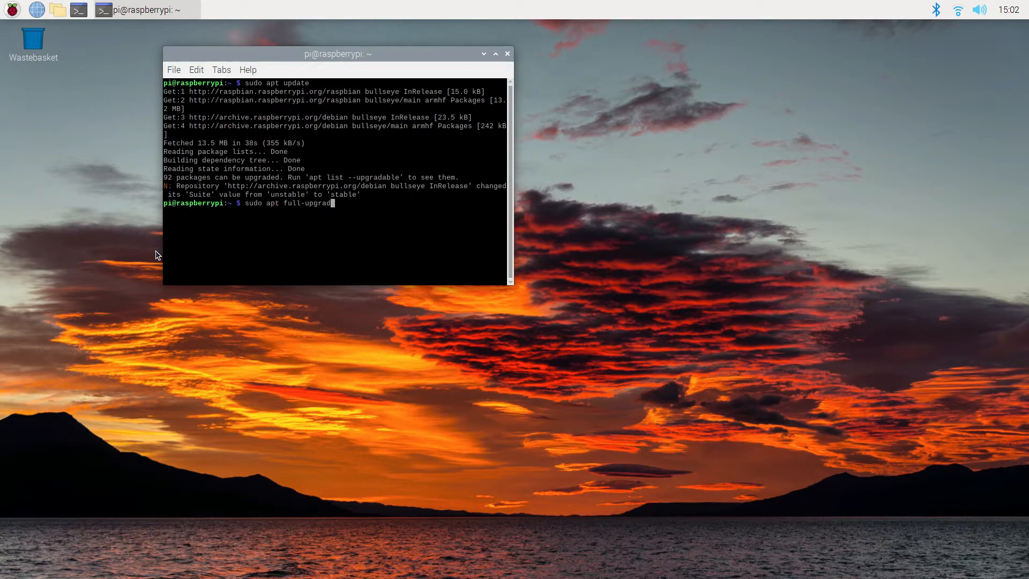
pyautogui.press('Return')
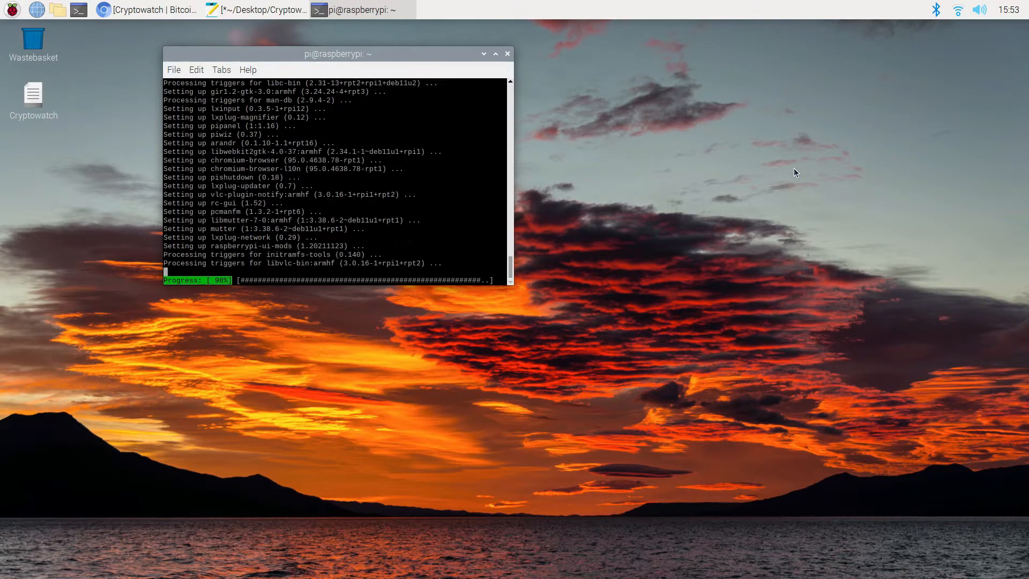
pyautogui.write('ex')
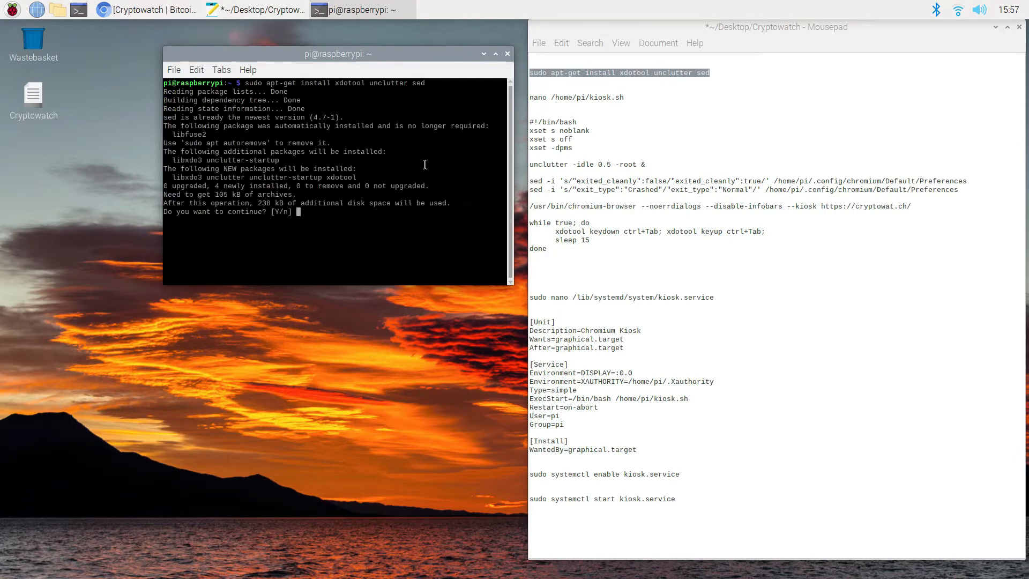
# Step: Confirm the xdotool/unclutter install, then write and save the Chromium kiosk script in /home/pi/kiosk.sh
pyautogui.write('y')
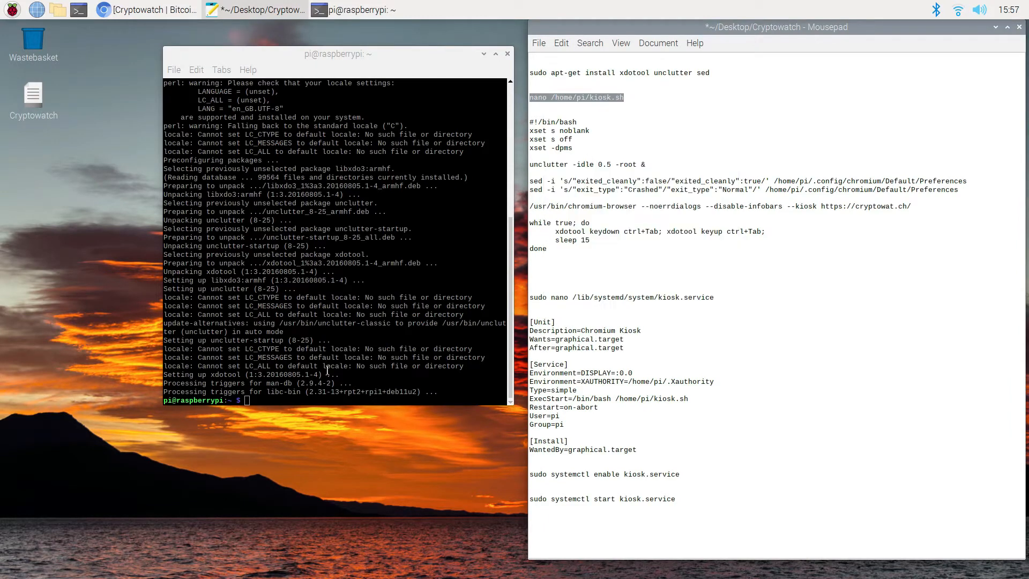
pyautogui.write('nano /home/pi/kiosk.sh')
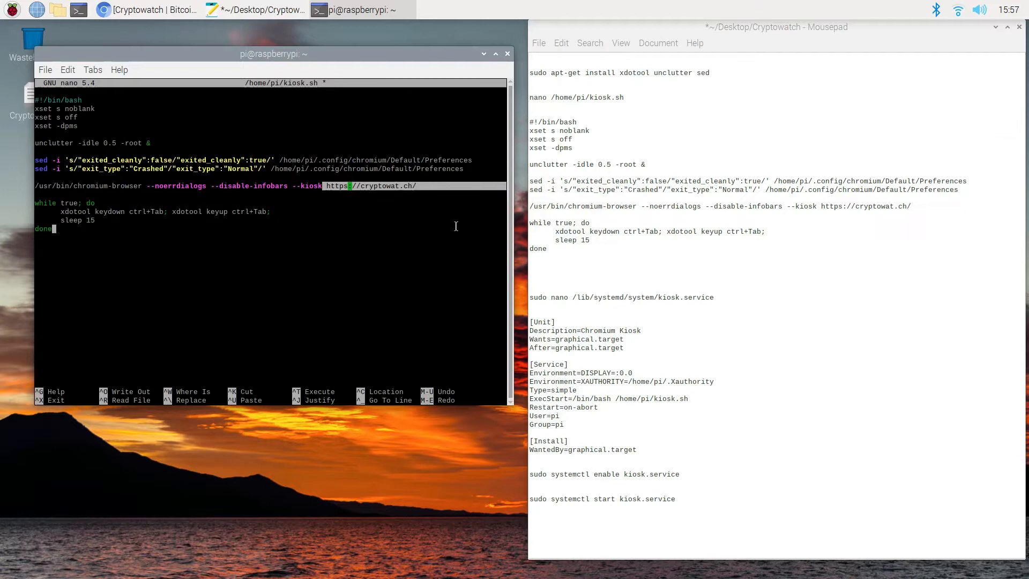
pyautogui.click(123, 9)
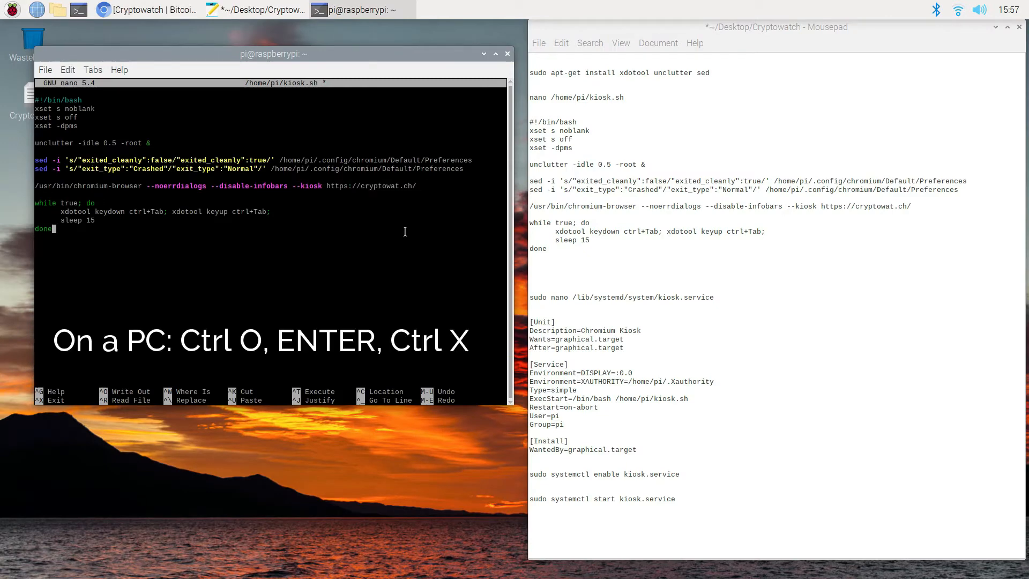
pyautogui.press('ctrl+o')
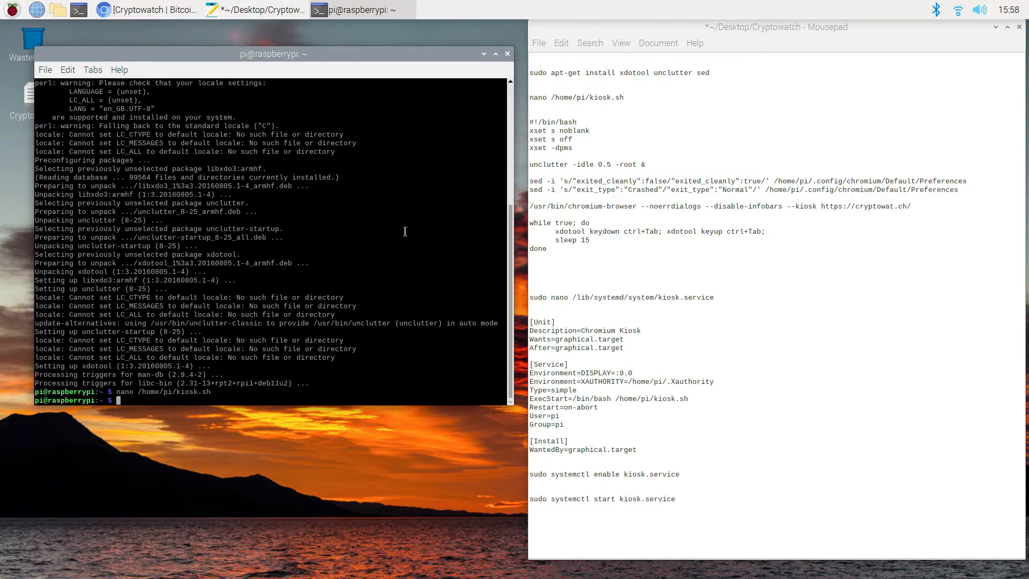
# Step: Create and save /lib/systemd/system/kiosk.service defining the Chromium Kiosk unit
pyautogui.rightClick(622, 297)
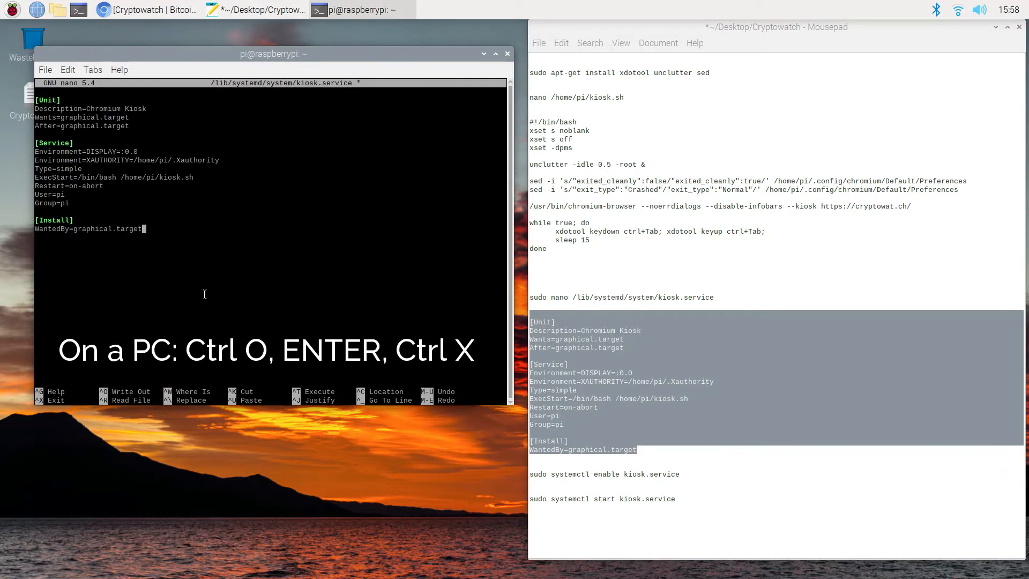
pyautogui.press('ctrl+o')
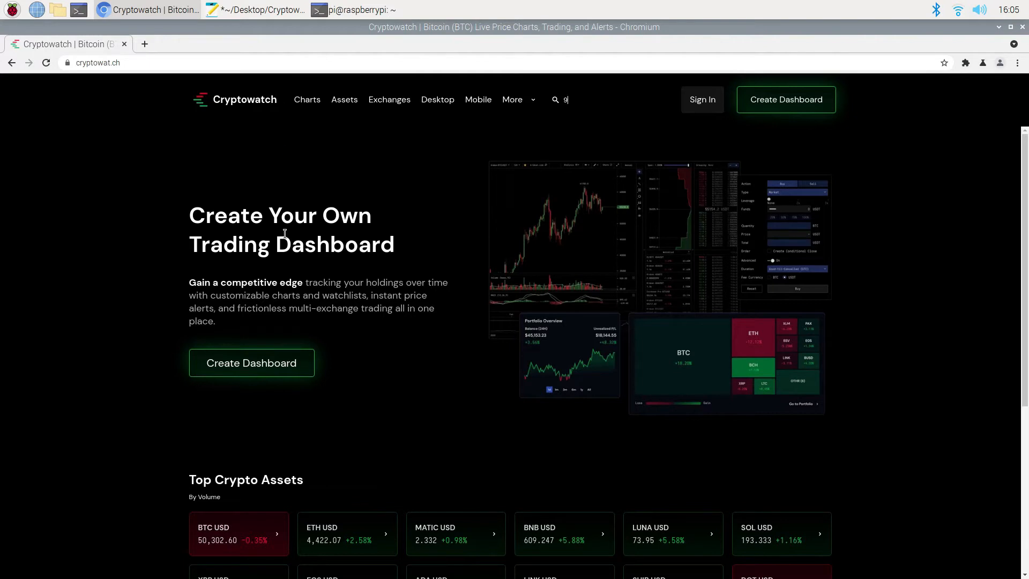
pyautogui.moveTo(264, 370)
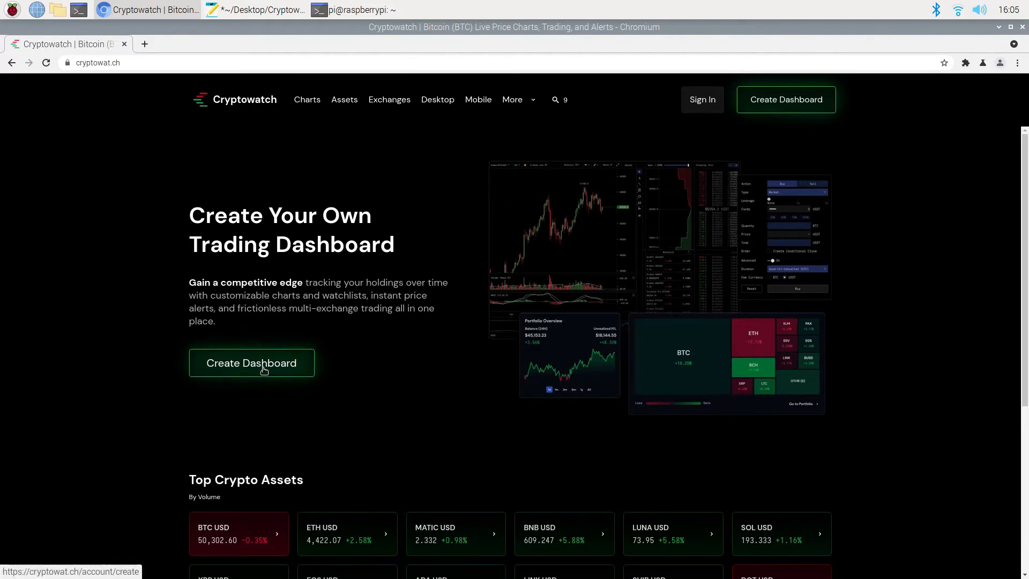
# Step: Go from Create Dashboard to the account page and choose Sign in
pyautogui.click(251, 362)
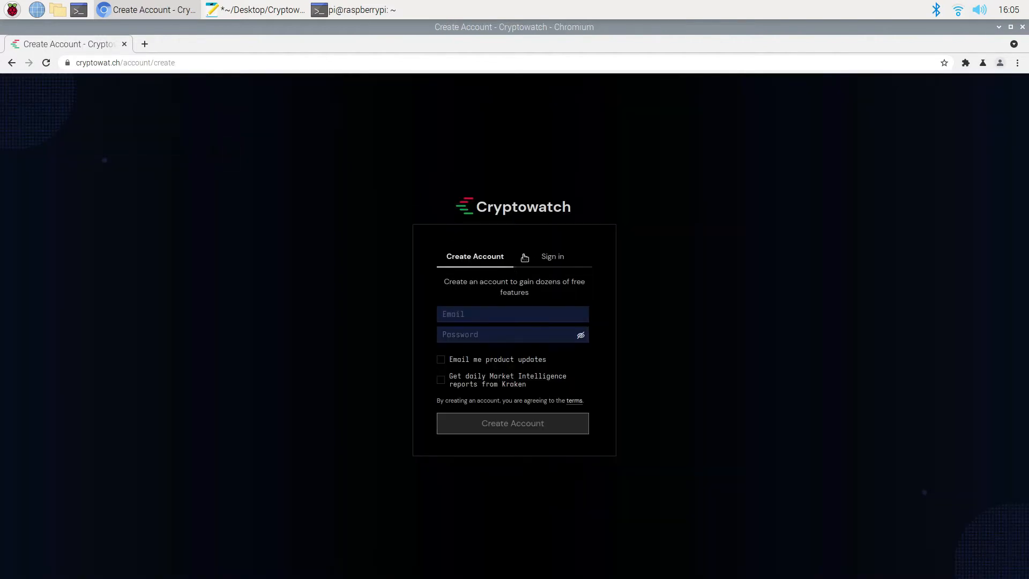
pyautogui.click(553, 257)
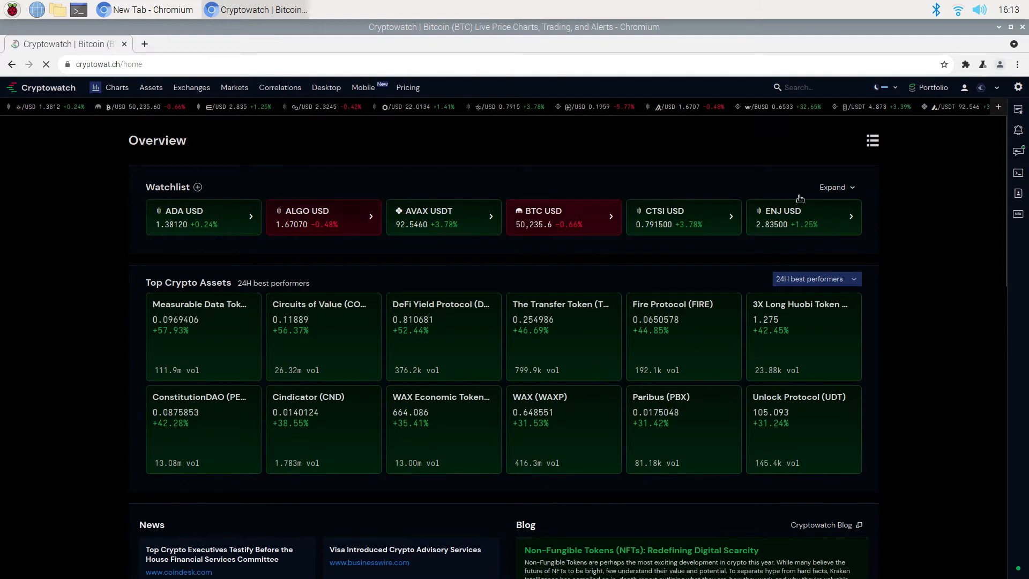
pyautogui.moveTo(845, 194)
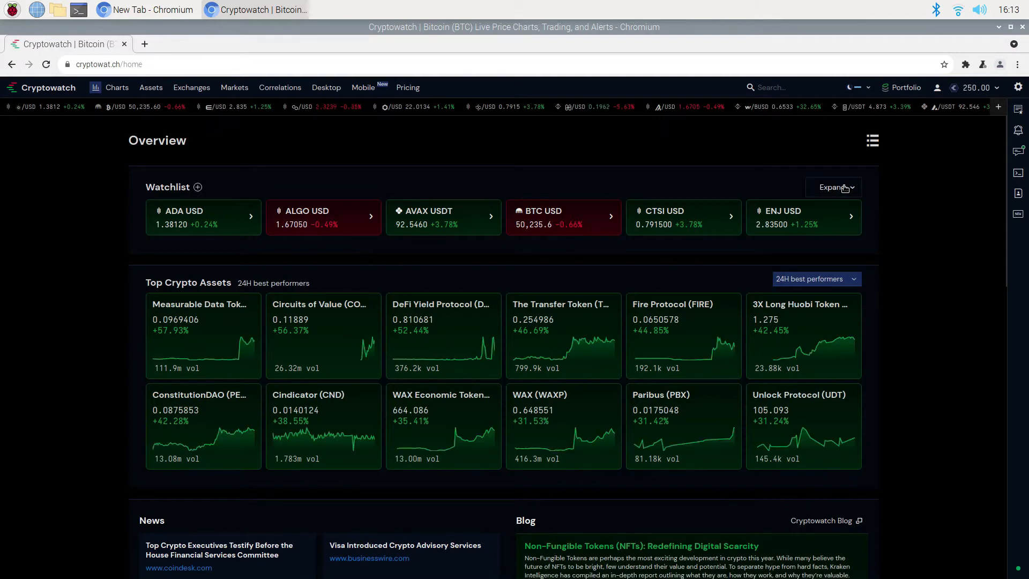
# Step: Expand the watchlist and search xrp to add the XRP/USD pair
pyautogui.click(834, 186)
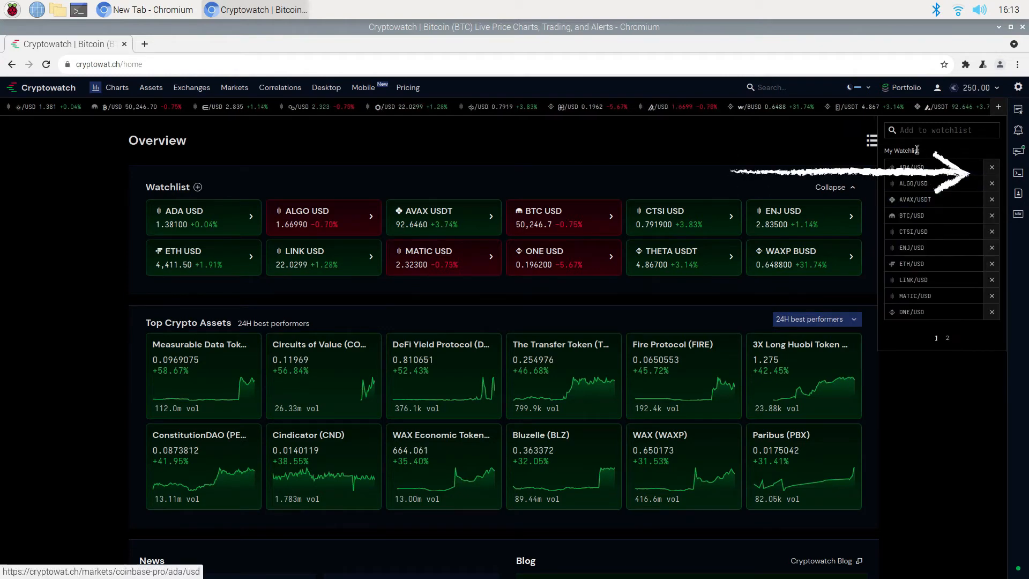
pyautogui.write('xrp')
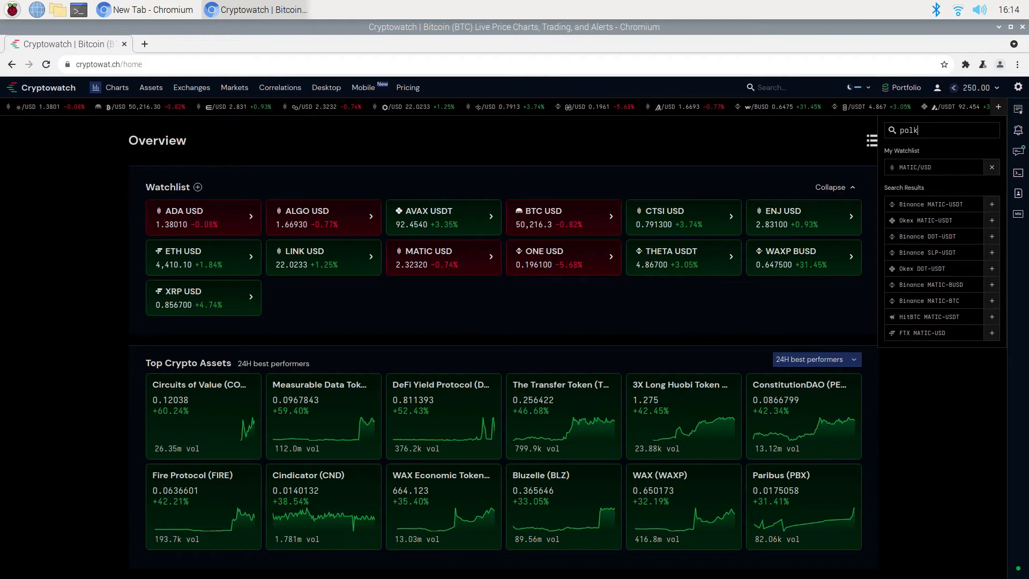
pyautogui.write('xrp')
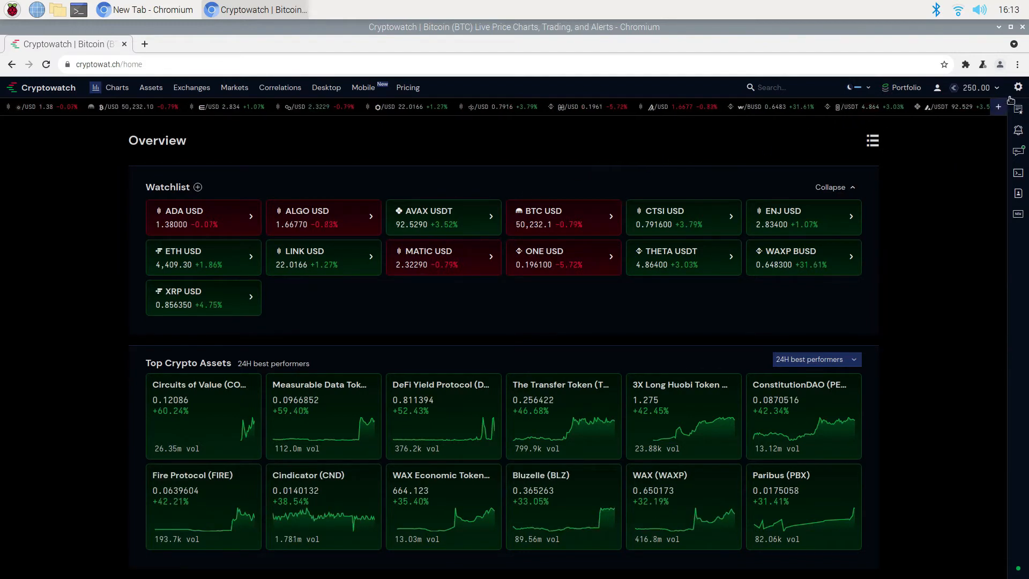
# Step: Rank Top Crypto Assets by market cap instead of volume
pyautogui.click(1018, 87)
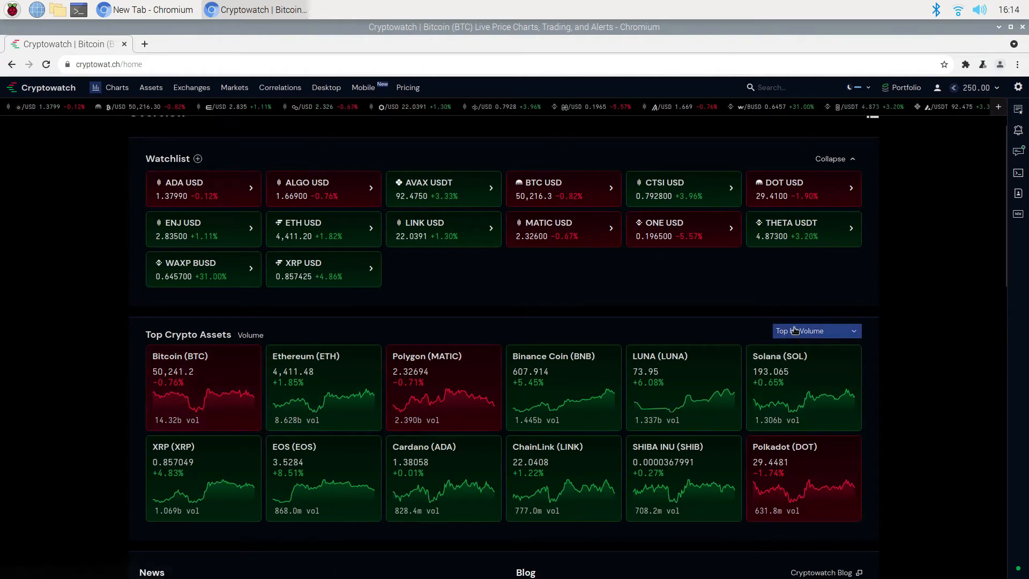
pyautogui.click(817, 330)
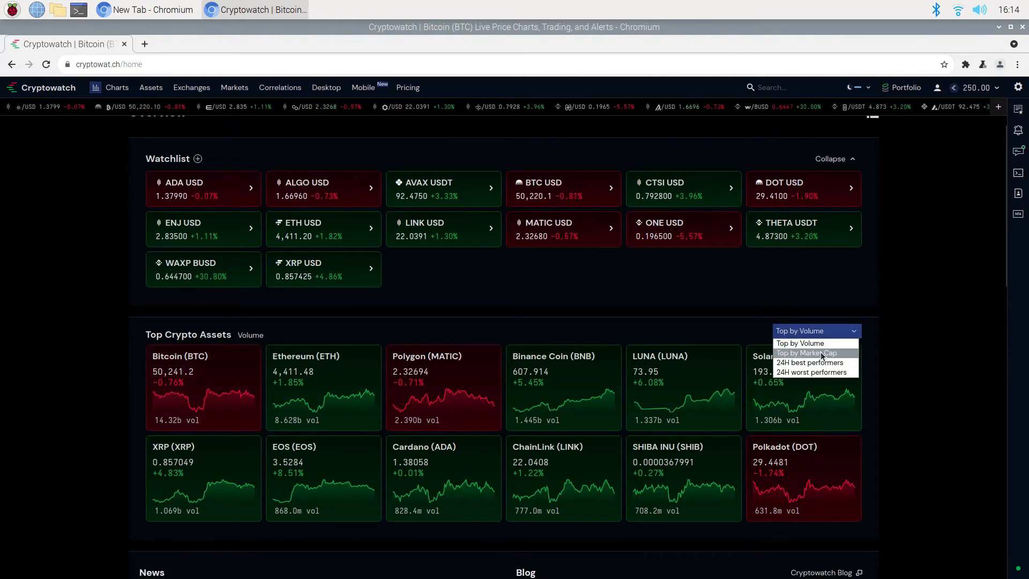
pyautogui.click(806, 352)
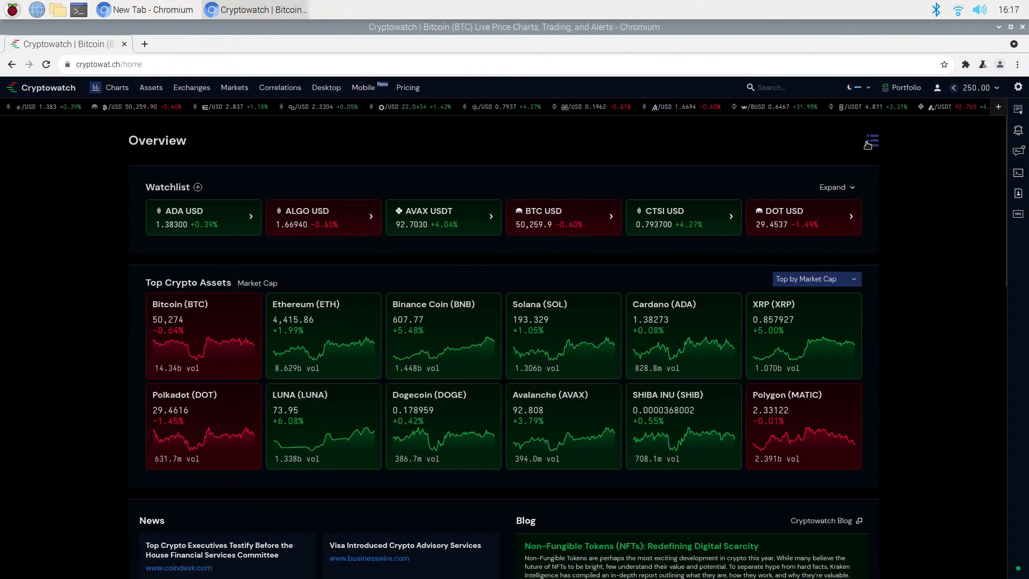
# Step: Show the Alerts and Portfolio sections on the Overview via the section menu
pyautogui.click(872, 141)
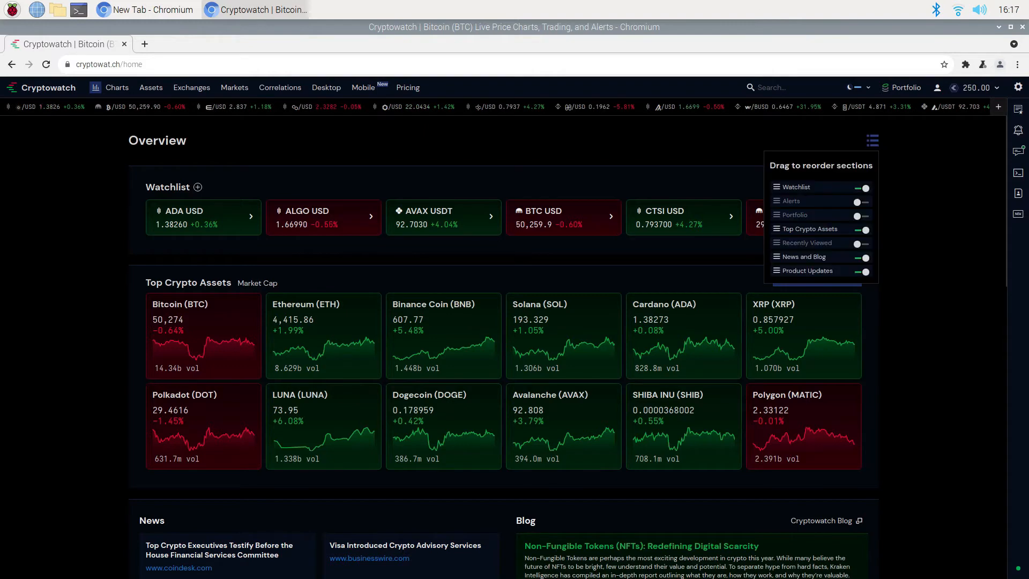
pyautogui.moveTo(875, 174)
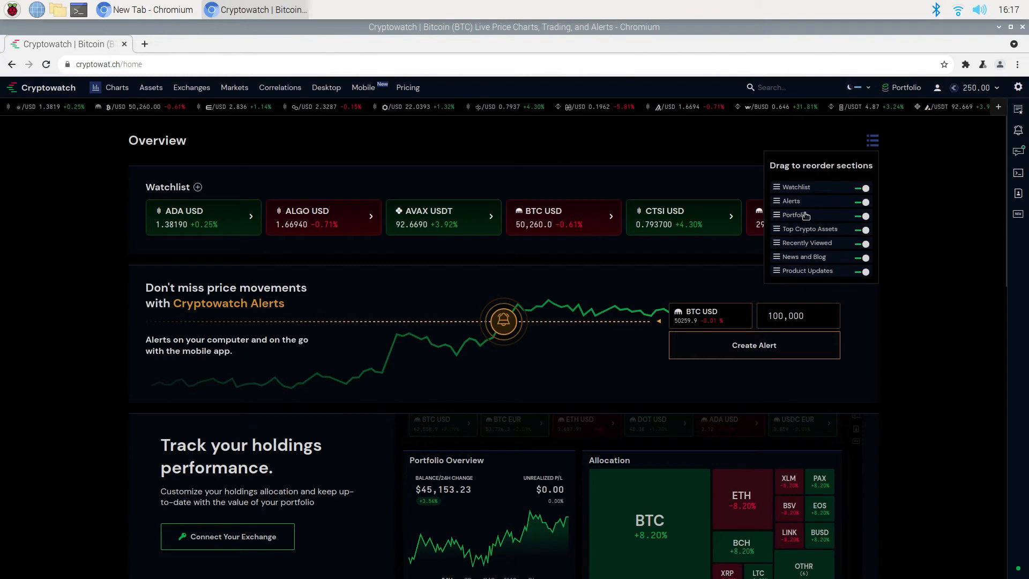
pyautogui.moveTo(450, 307)
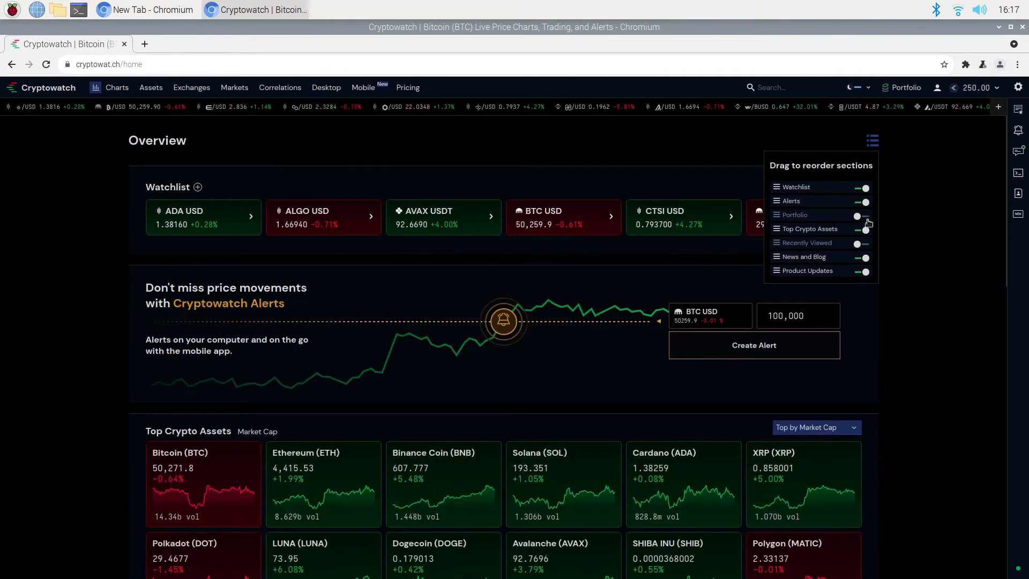
pyautogui.click(862, 214)
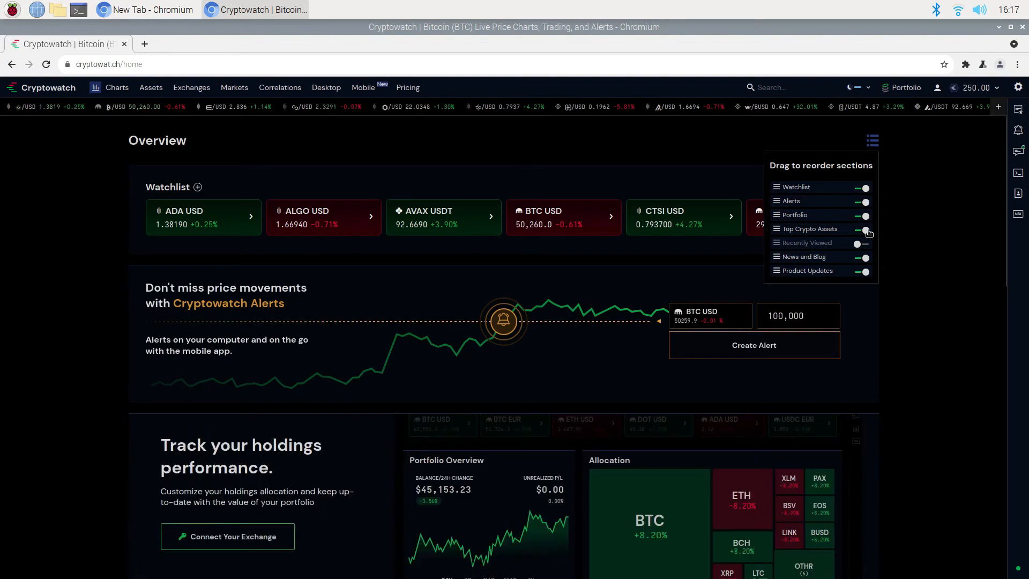
pyautogui.scroll(-3)
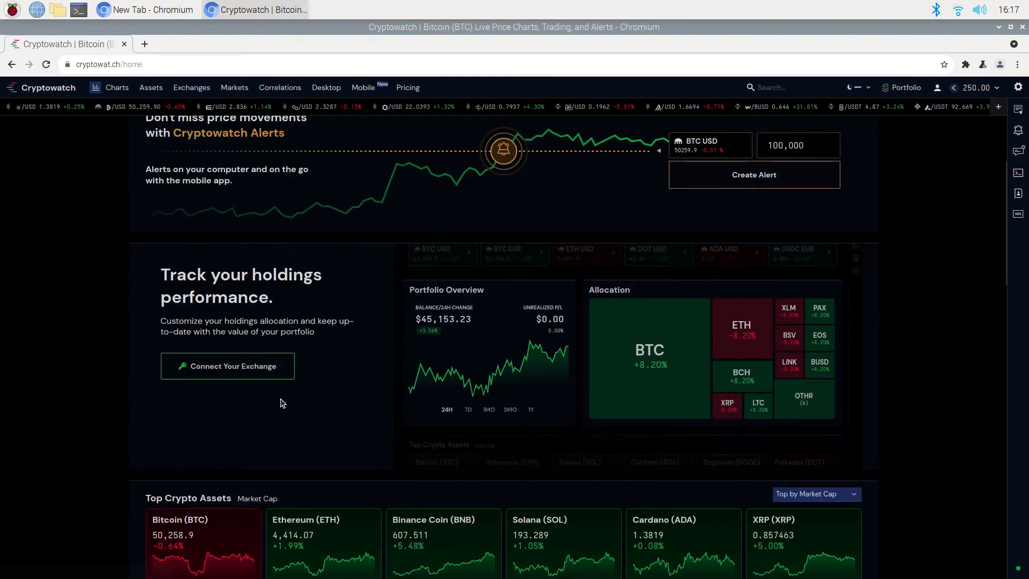
pyautogui.moveTo(261, 375)
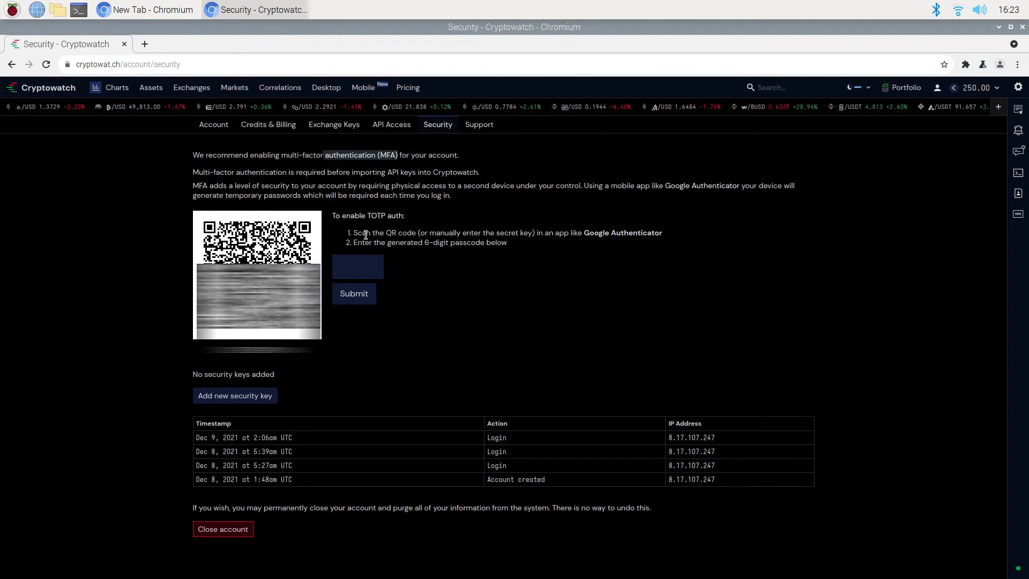
# Step: Begin entering the 6-digit MFA passcode on the account Security page
pyautogui.click(358, 266)
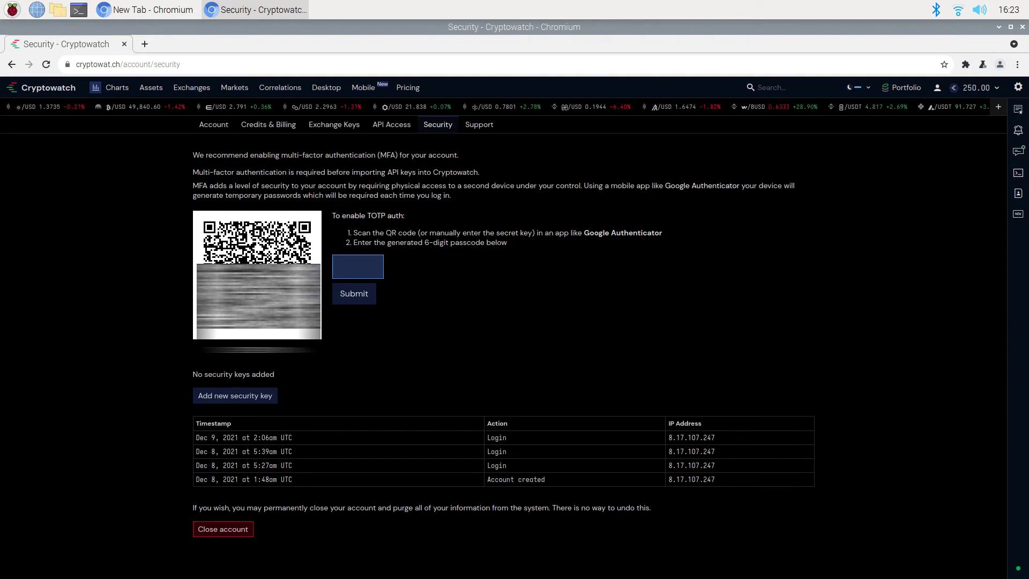
pyautogui.write('3')
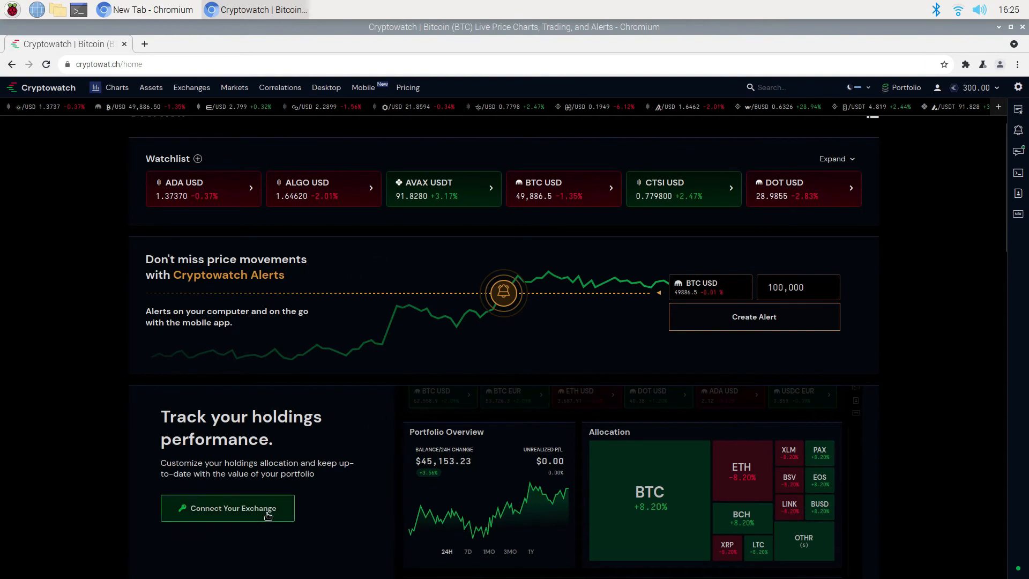
# Step: Go to Exchange Keys and review the API secret fields for Bitfinex, Bitstamp and other exchanges
pyautogui.click(227, 508)
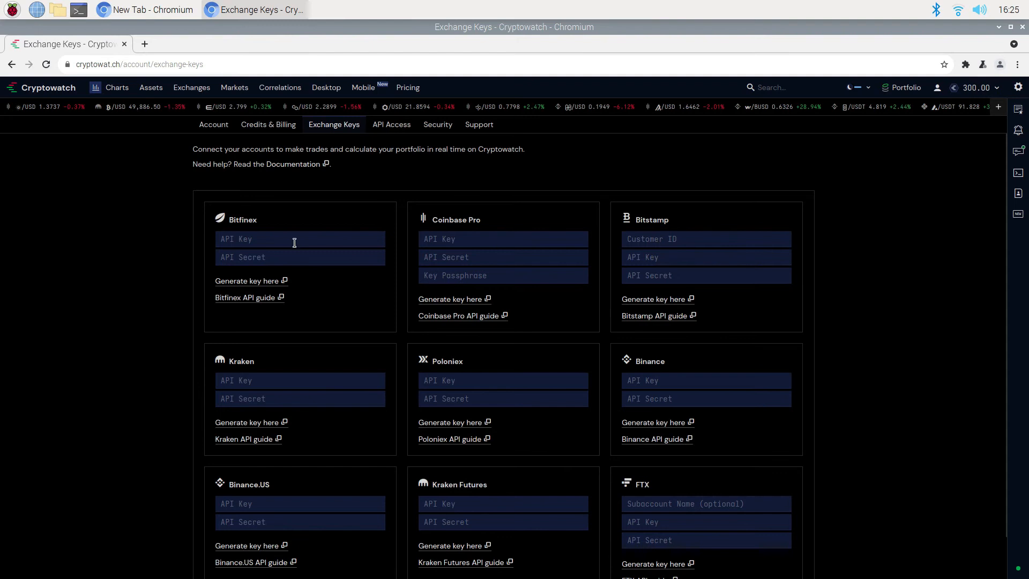
pyautogui.click(290, 258)
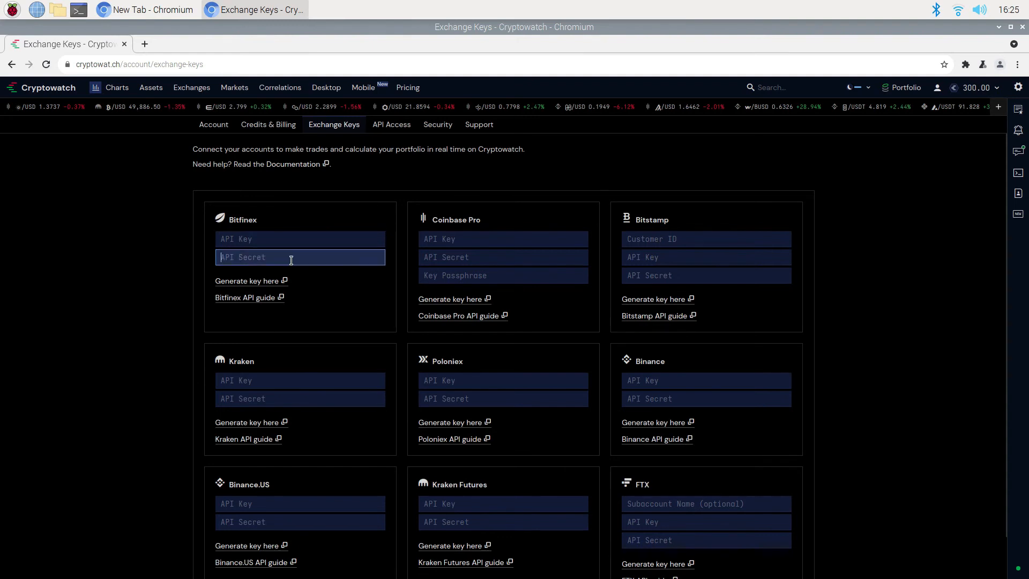
pyautogui.click(706, 239)
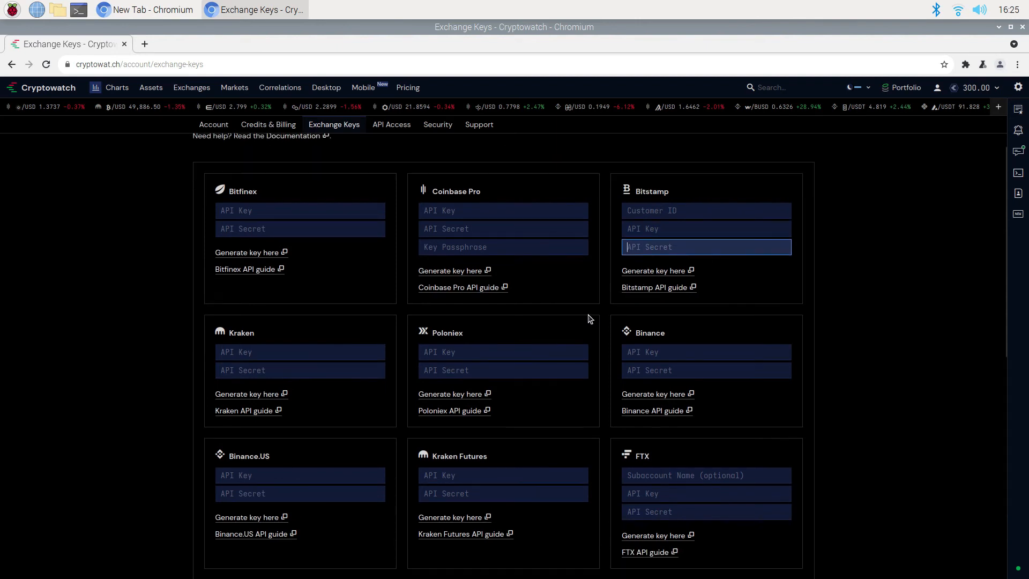
pyautogui.scroll(-3)
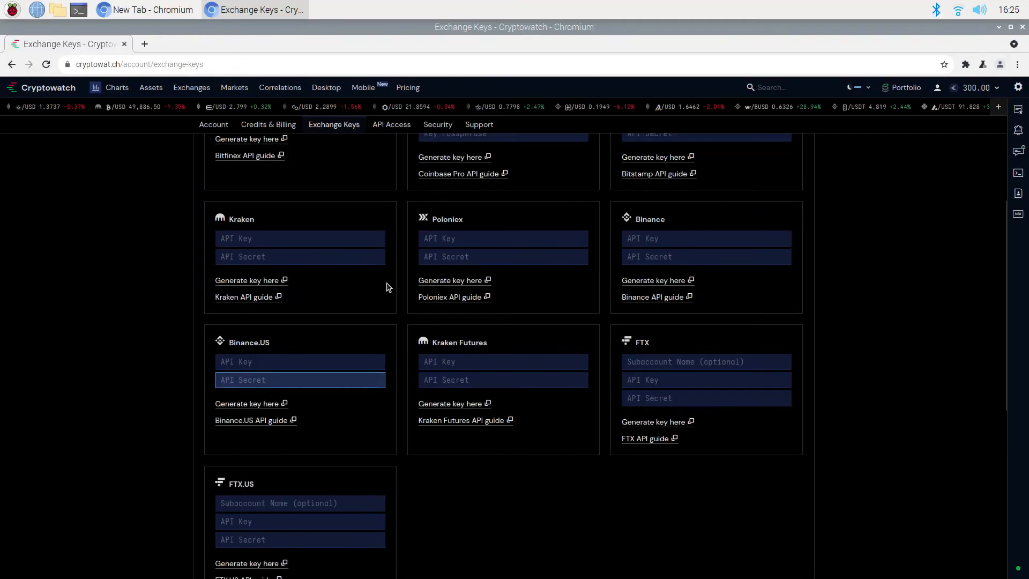
pyautogui.scroll(3)
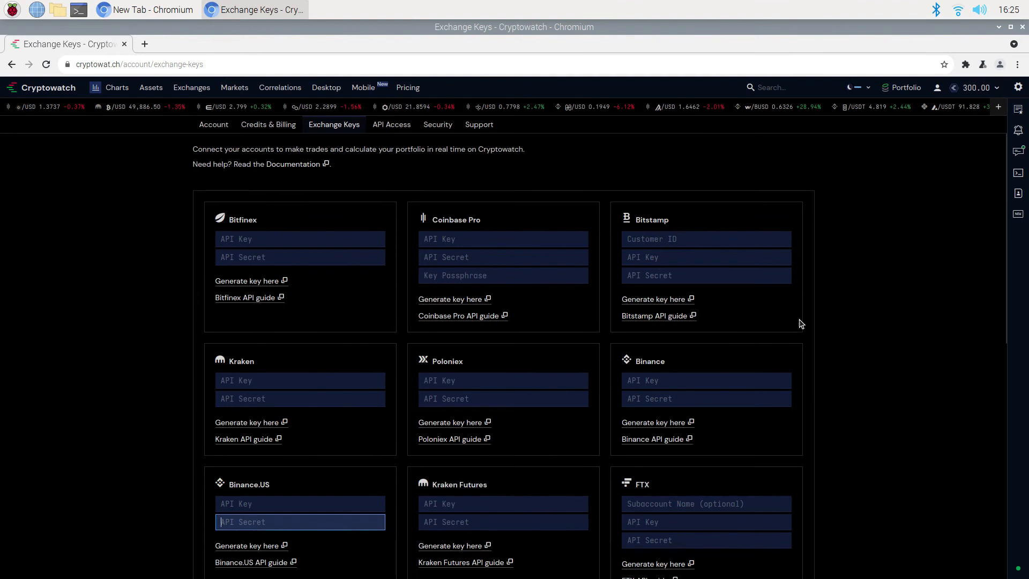
pyautogui.moveTo(903, 210)
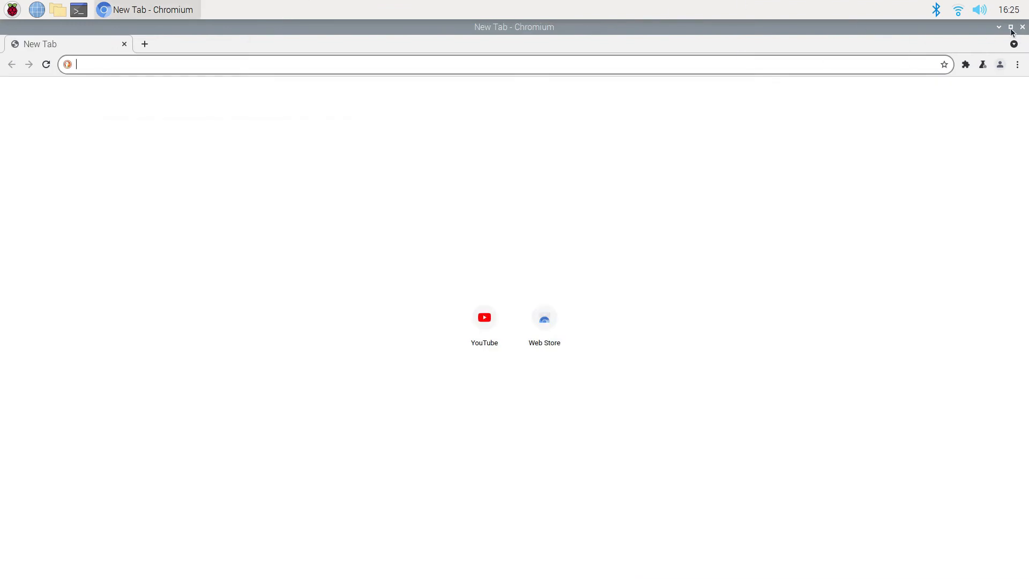
# Step: Close Chromium and reboot the Raspberry Pi from the Shutdown options dialog
pyautogui.click(1022, 26)
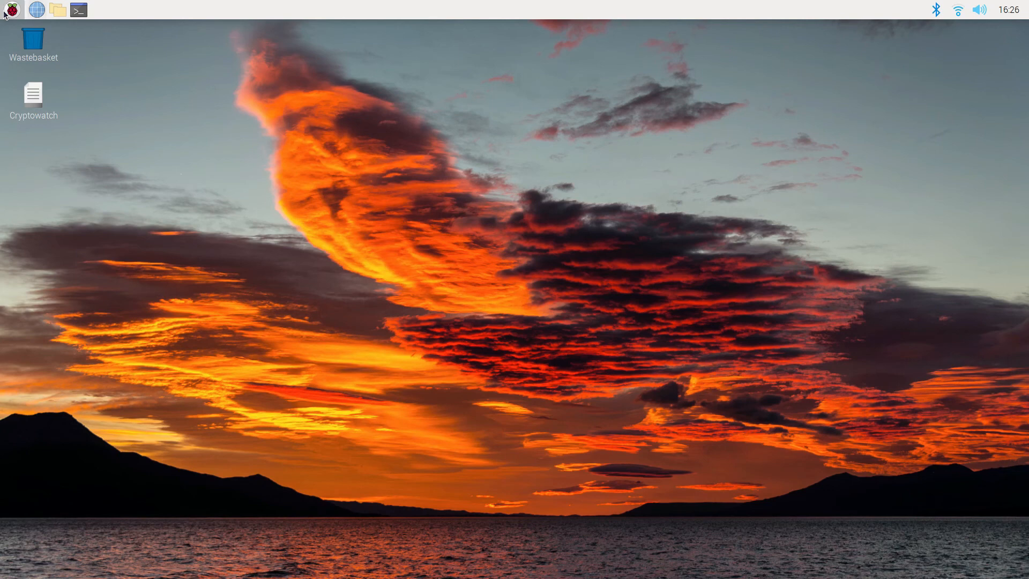
pyautogui.click(11, 9)
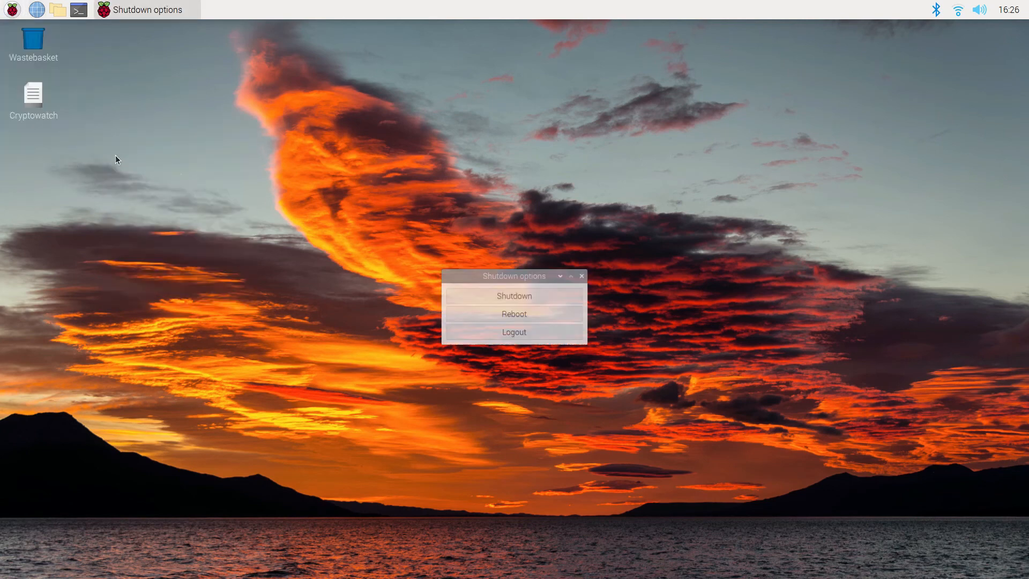
pyautogui.click(515, 315)
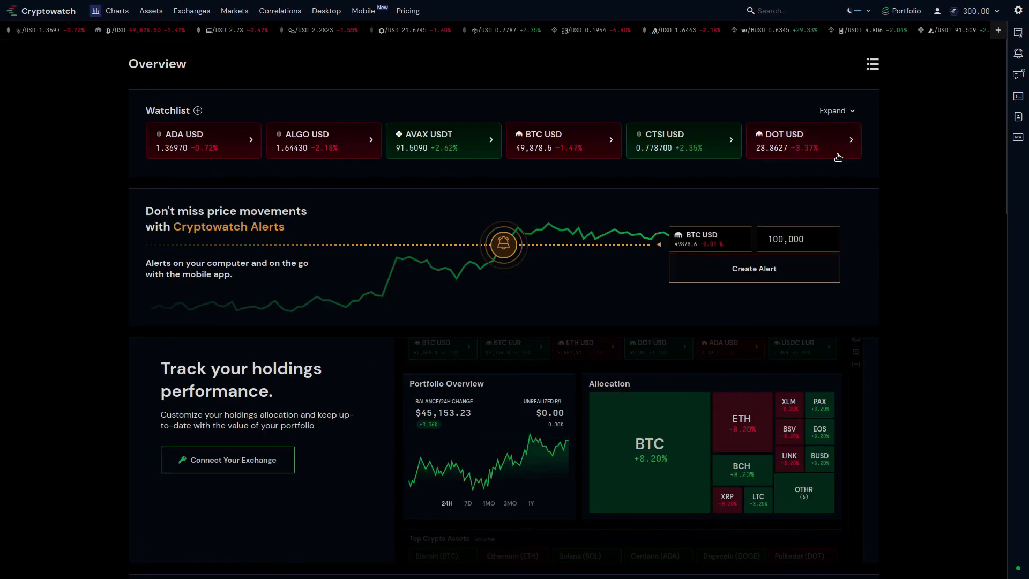
# Step: Expand the kiosk dashboard's watchlist to show all fourteen pairs
pyautogui.click(833, 111)
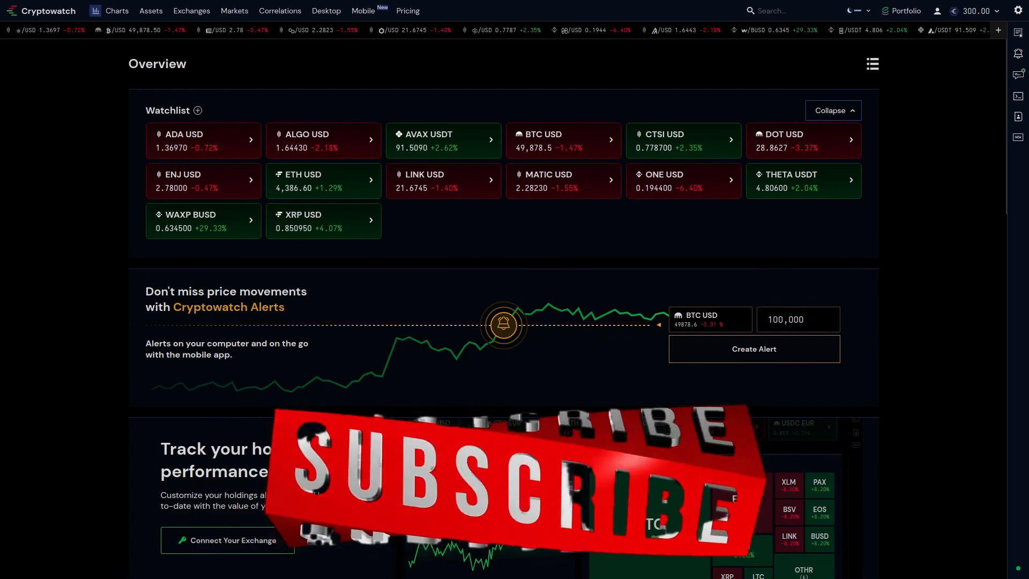